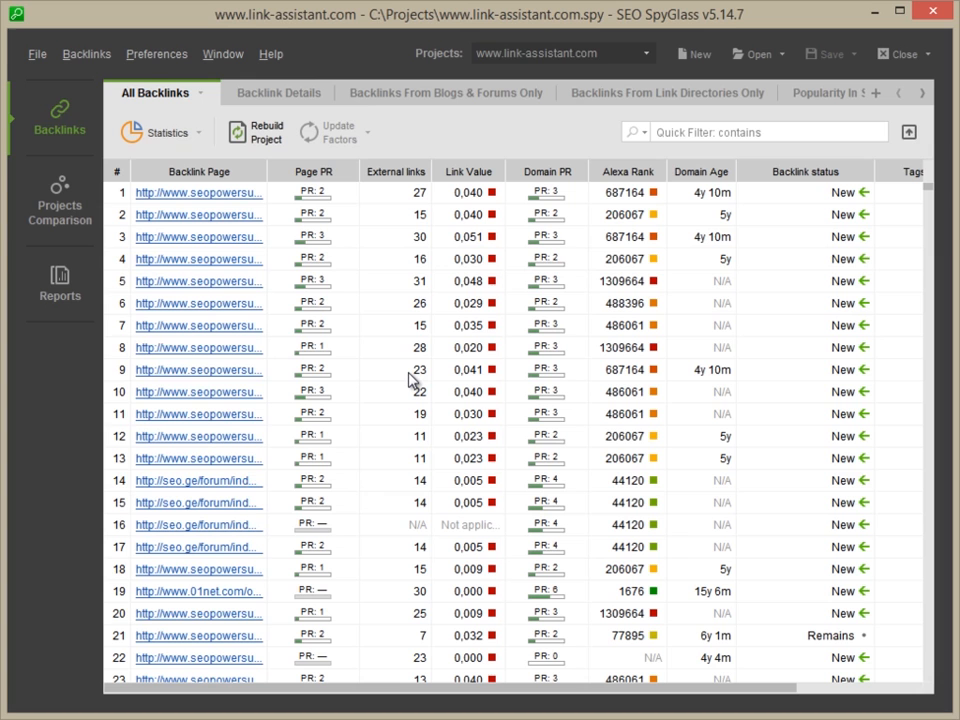
# - Bring up the Google Analytics Account page in Preferences
pyautogui.click(156, 52)
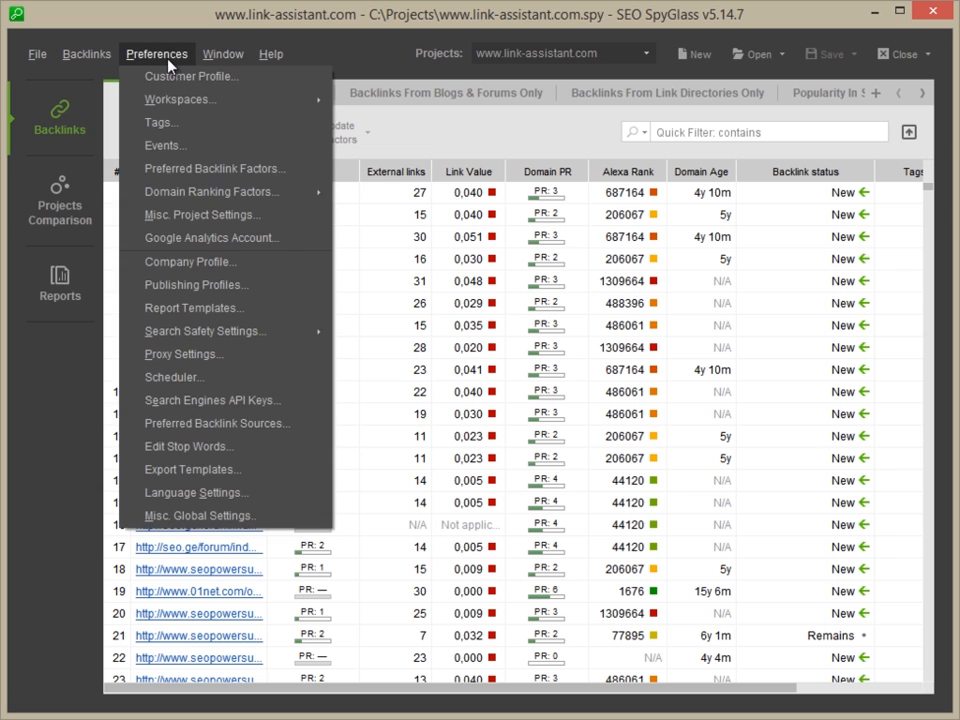
pyautogui.click(212, 236)
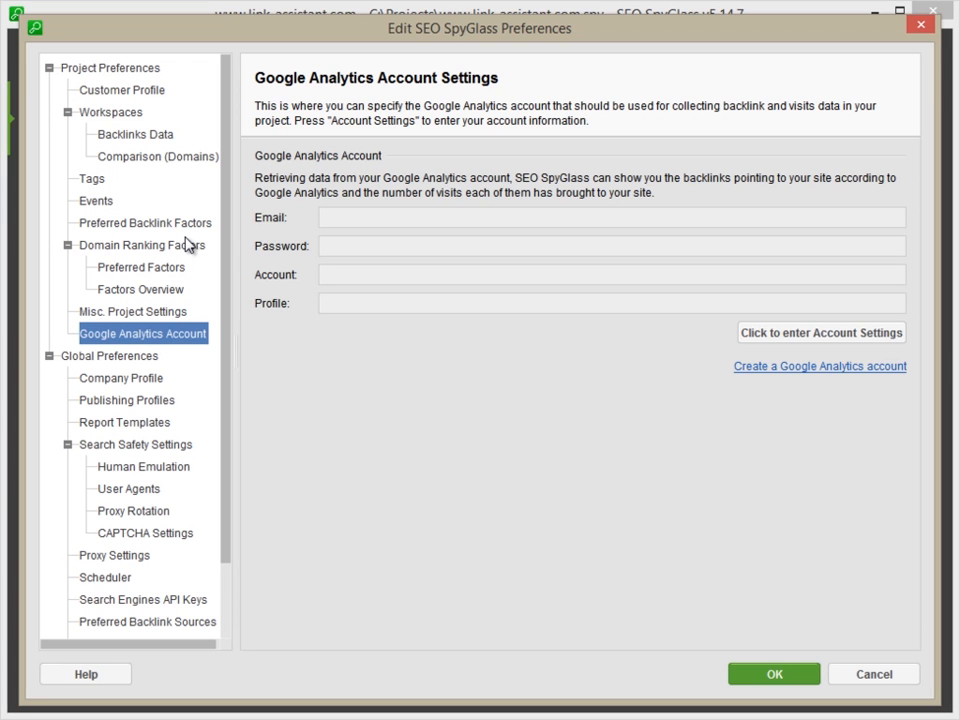
pyautogui.click(820, 332)
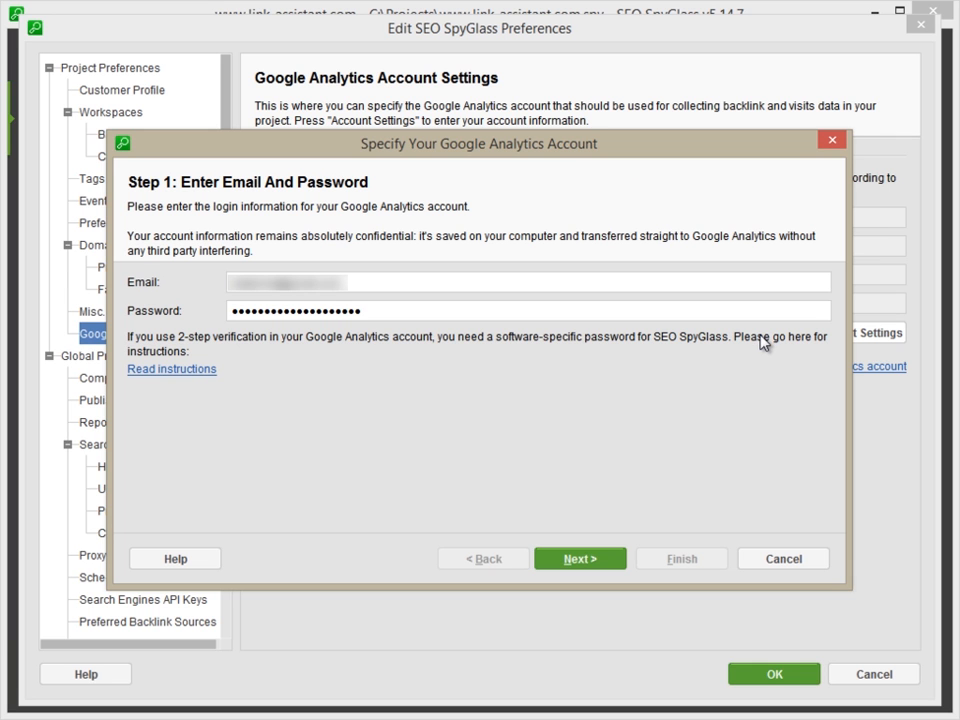
pyautogui.click(580, 558)
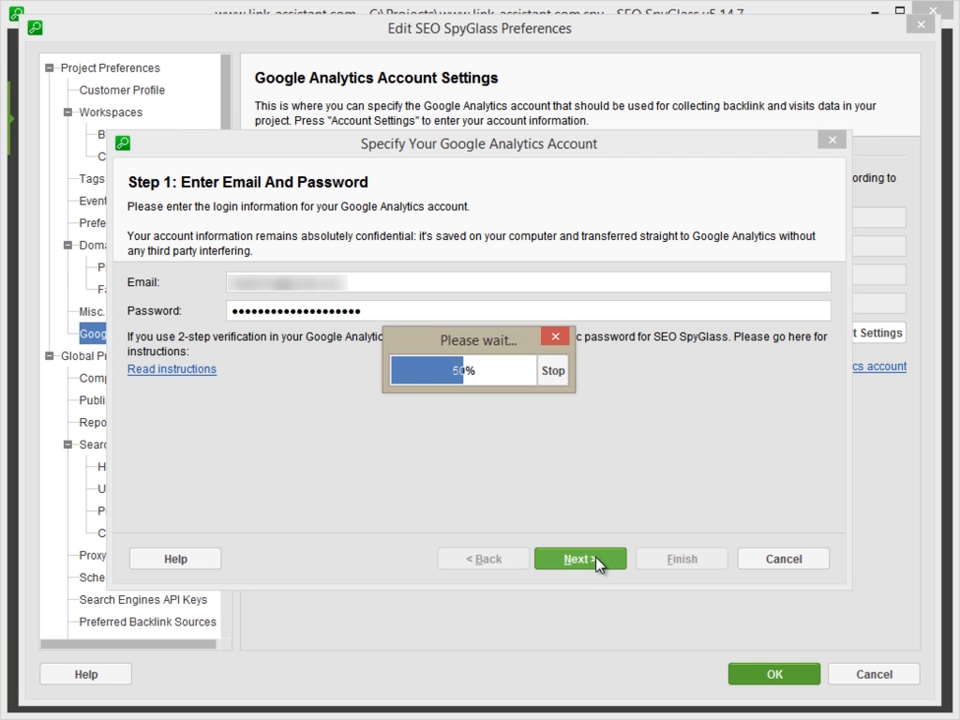
pyautogui.click(580, 558)
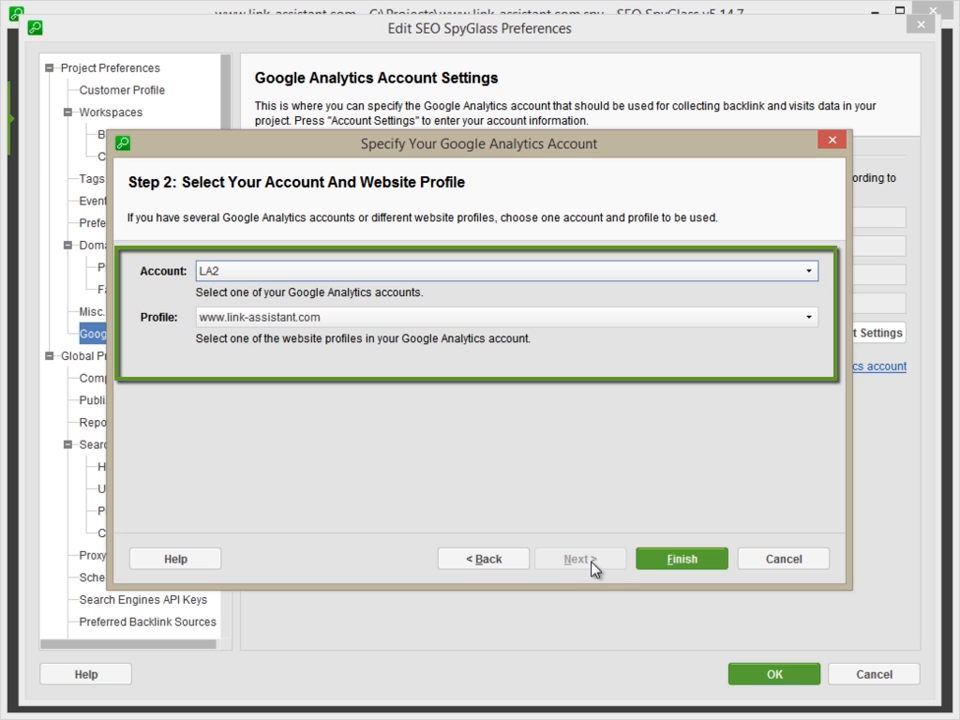
pyautogui.moveTo(580, 558)
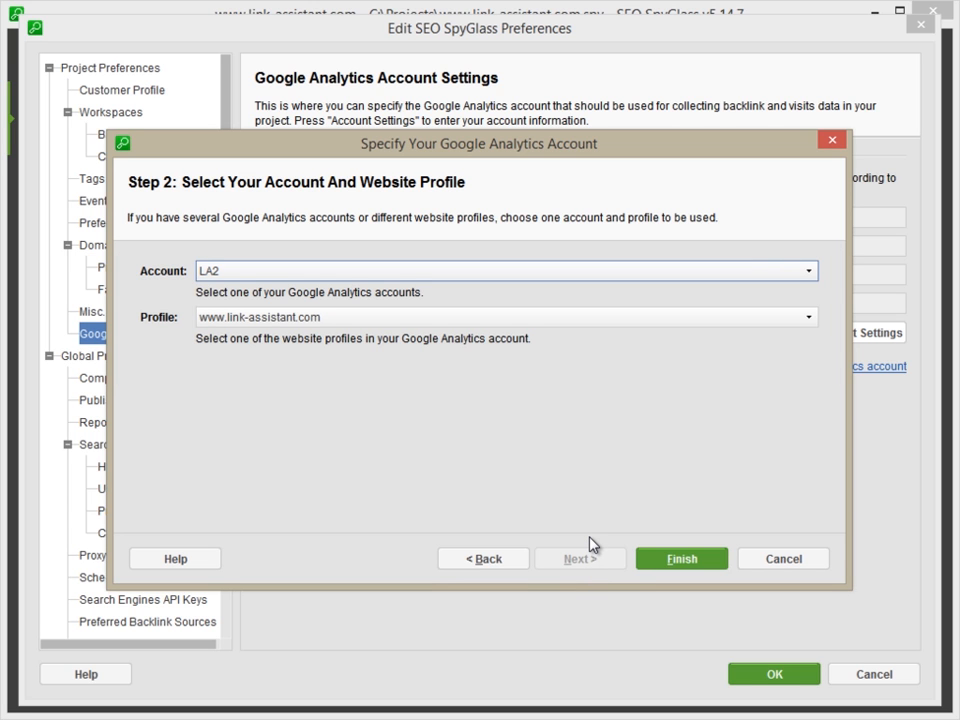
pyautogui.click(680, 558)
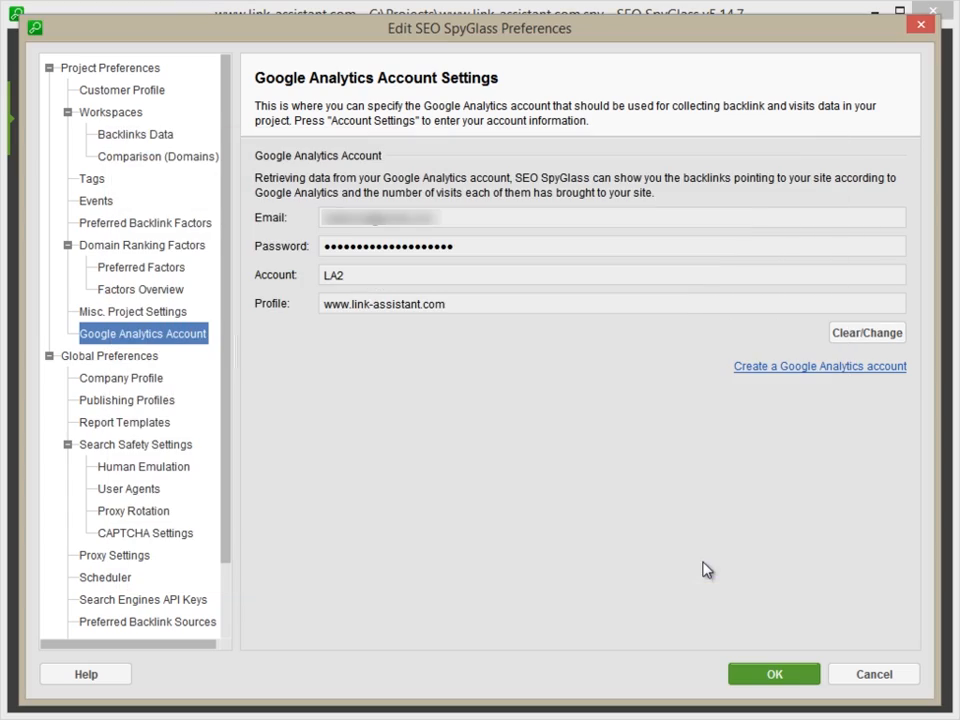
# - Save the connection, view Traffic coming through backlinks, and reach Preferred Backlink Factors
pyautogui.click(772, 672)
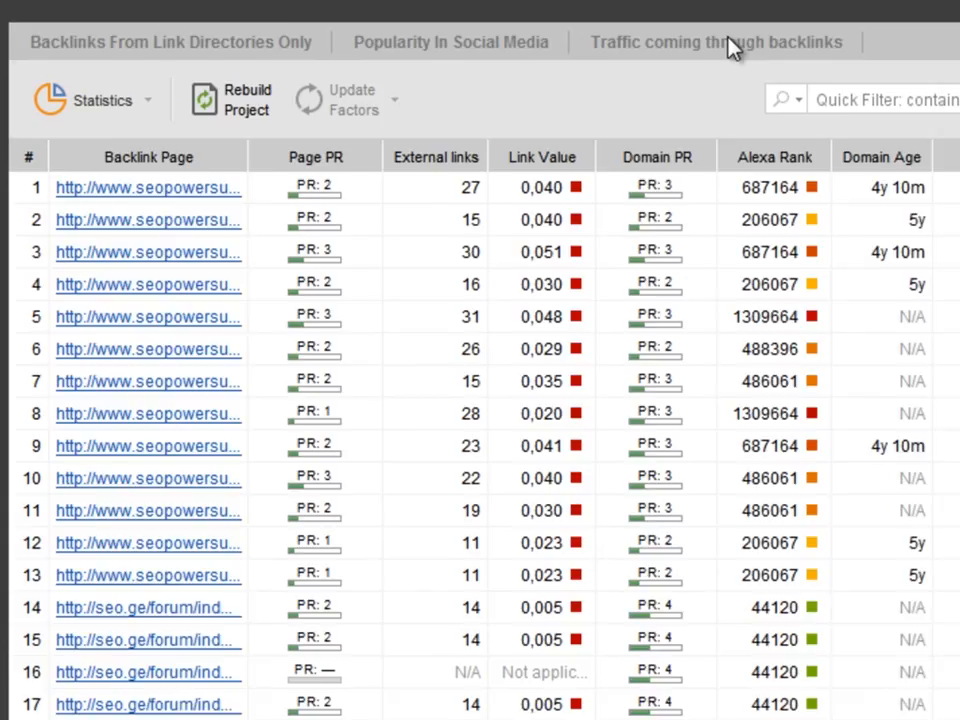
pyautogui.click(716, 42)
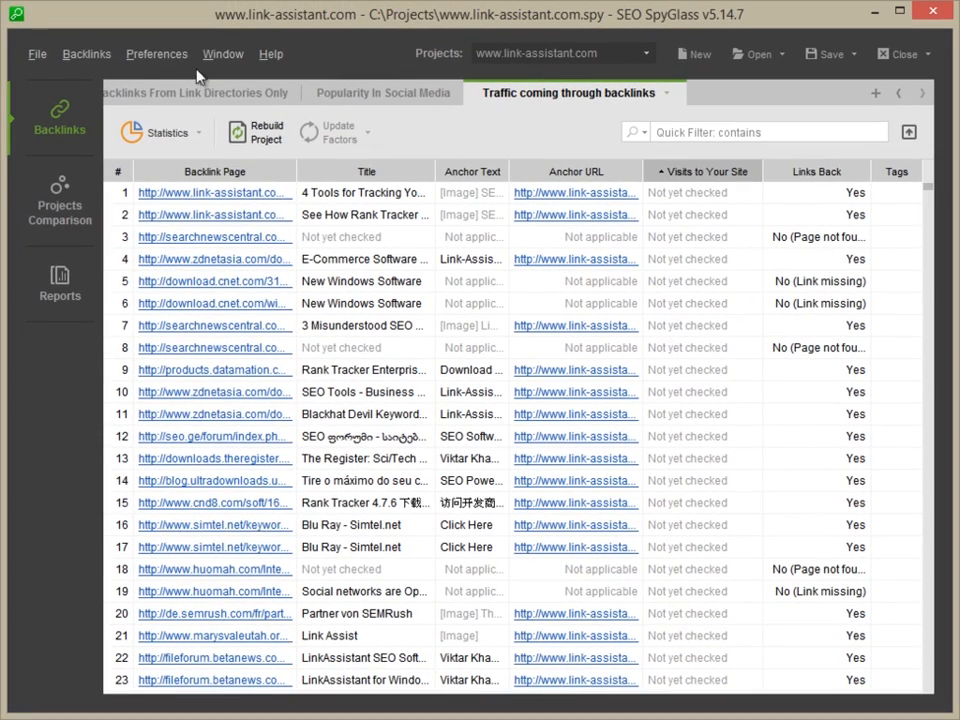
pyautogui.click(156, 52)
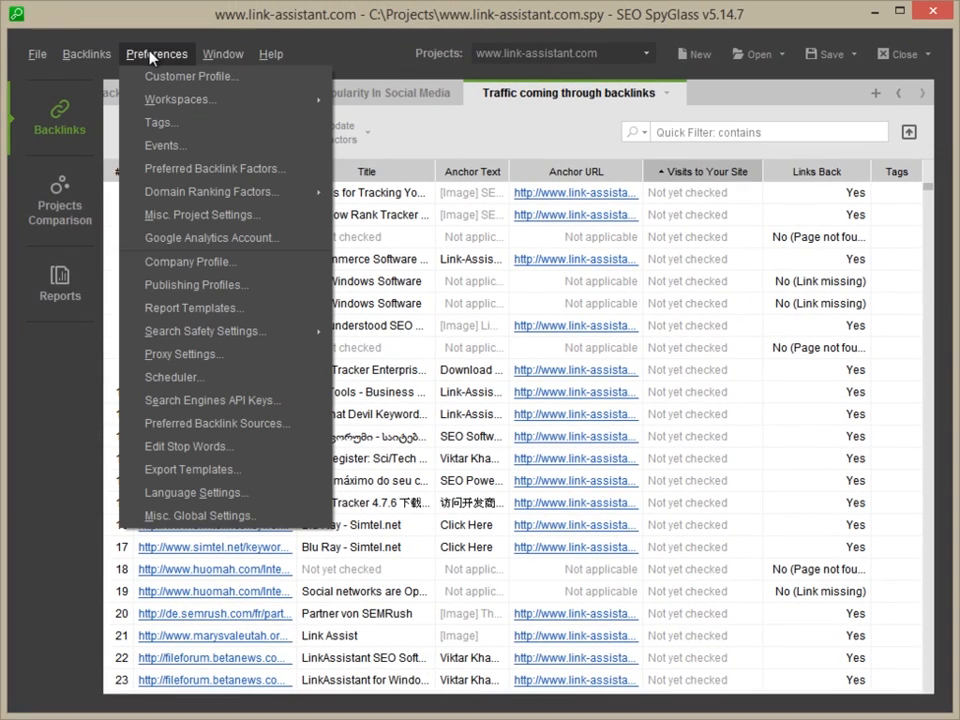
pyautogui.click(216, 168)
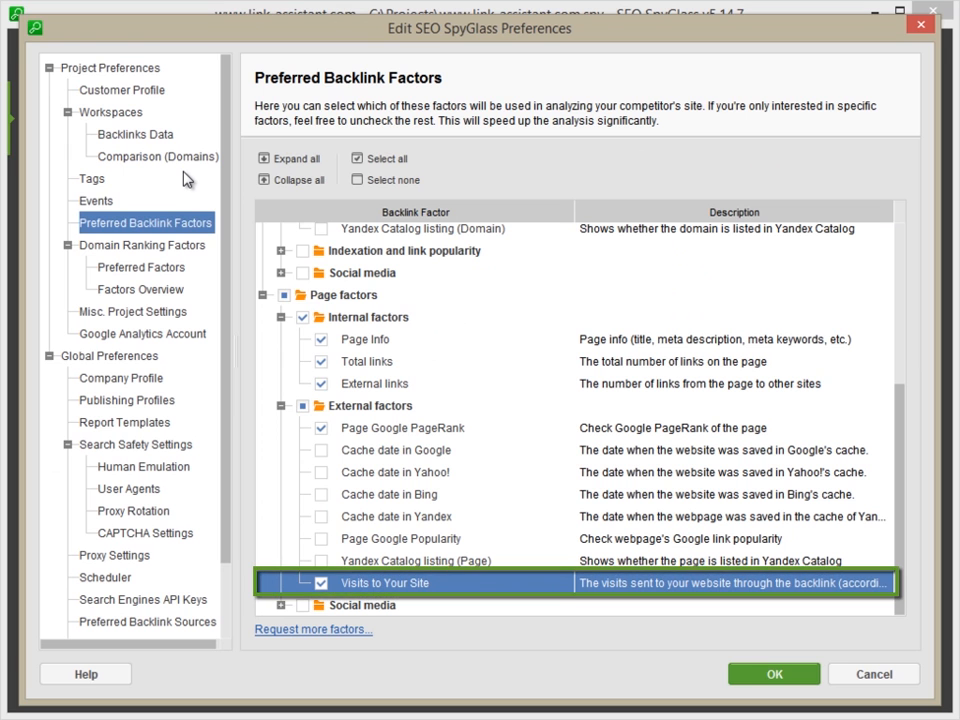
pyautogui.moveTo(448, 584)
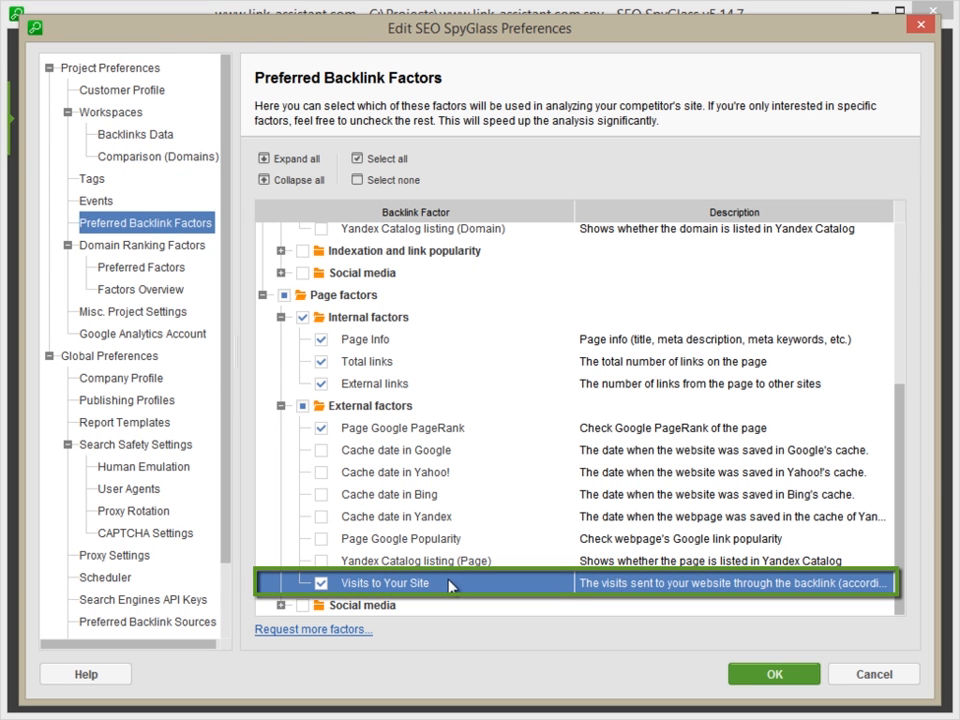
# - Update the Visits to Your Site factor for all backlinks, then start Rebuild Project
pyautogui.click(772, 672)
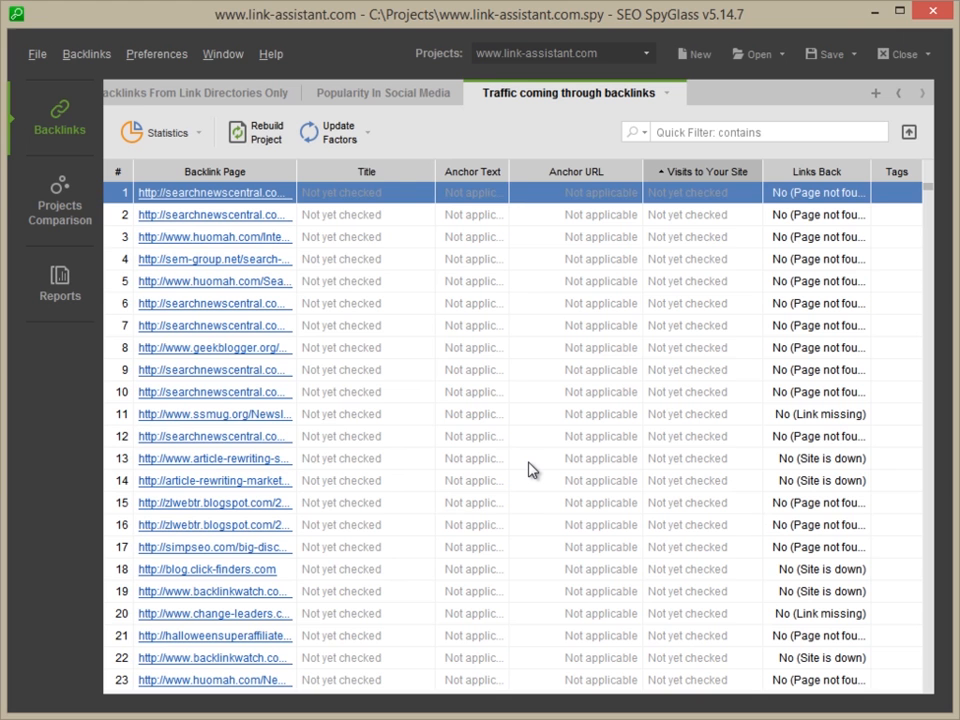
pyautogui.click(336, 132)
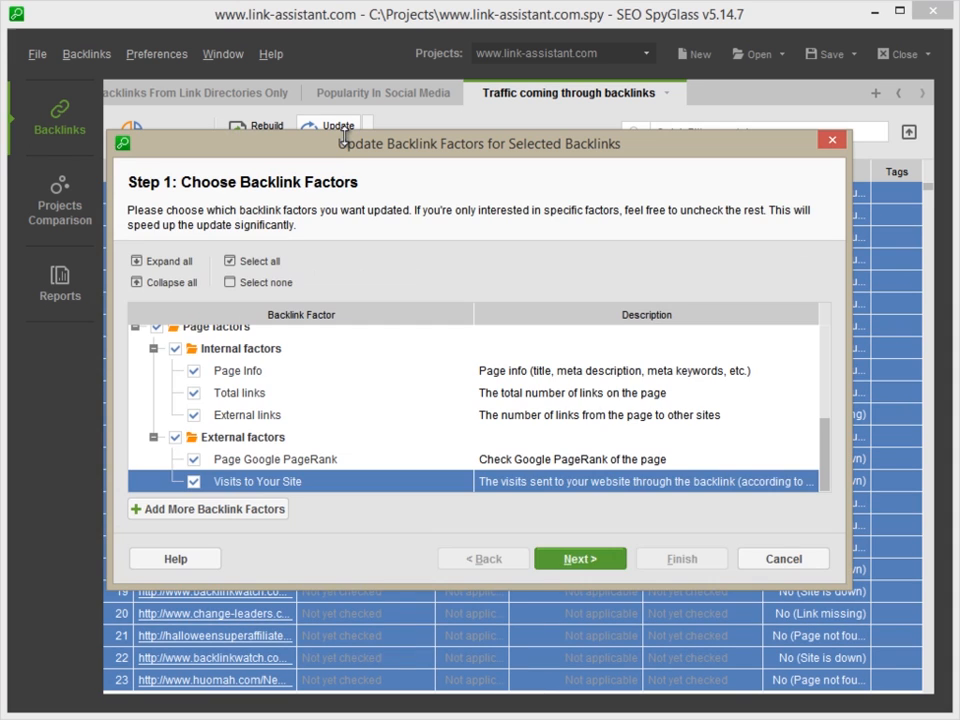
pyautogui.click(580, 558)
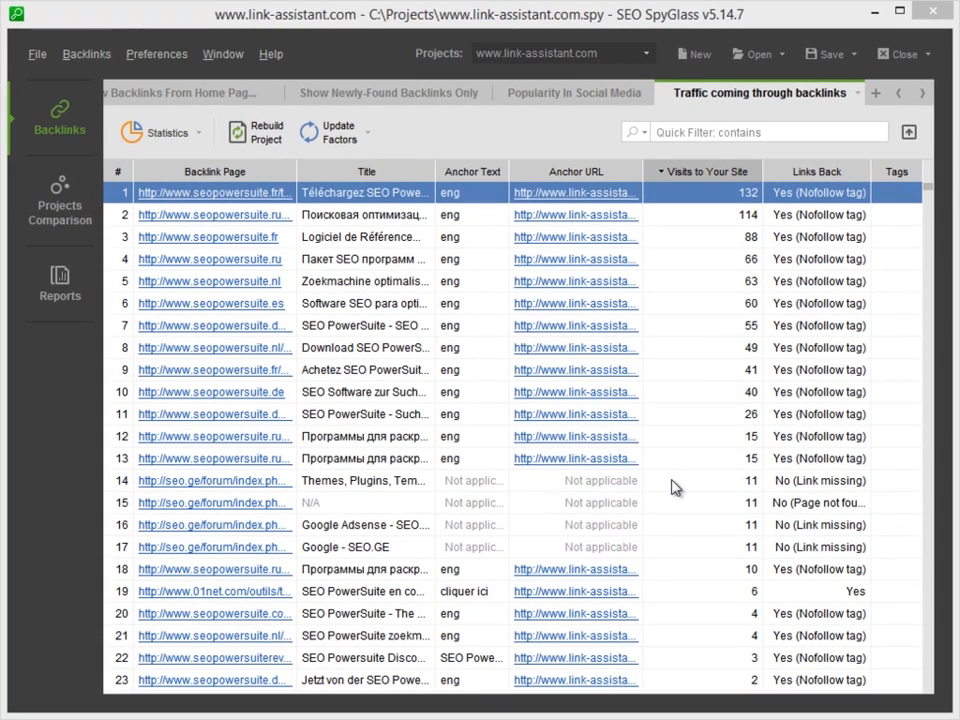
pyautogui.moveTo(284, 144)
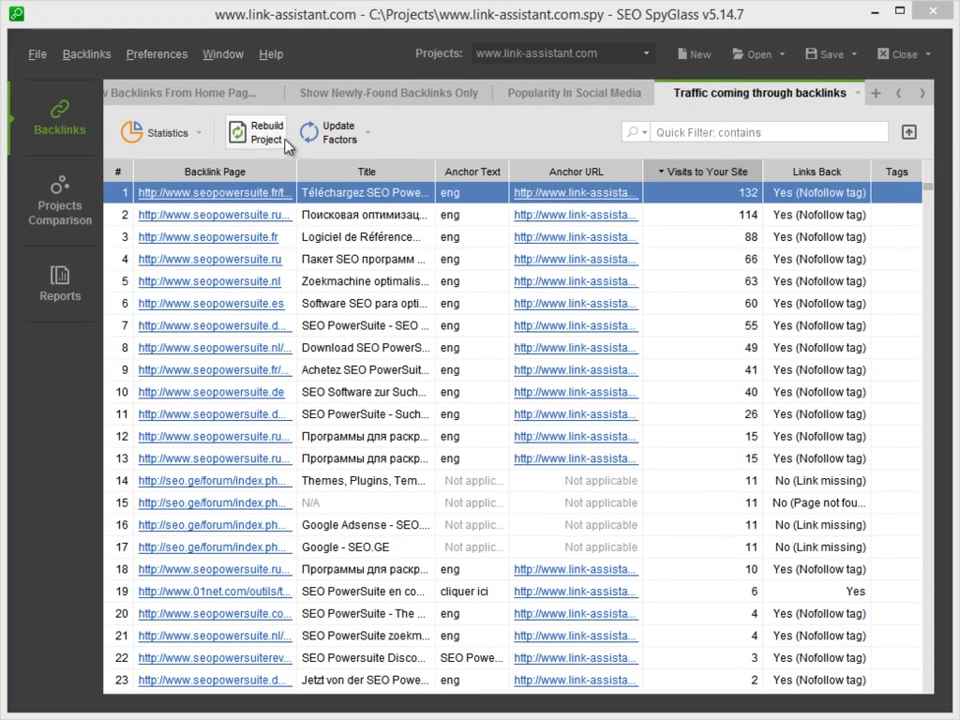
pyautogui.click(256, 132)
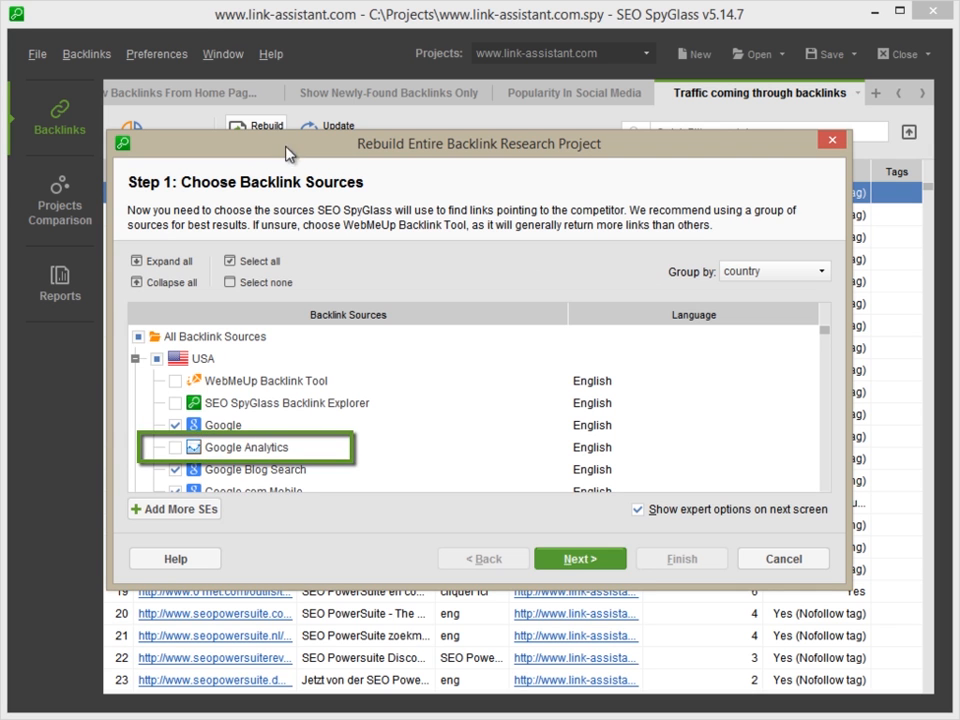